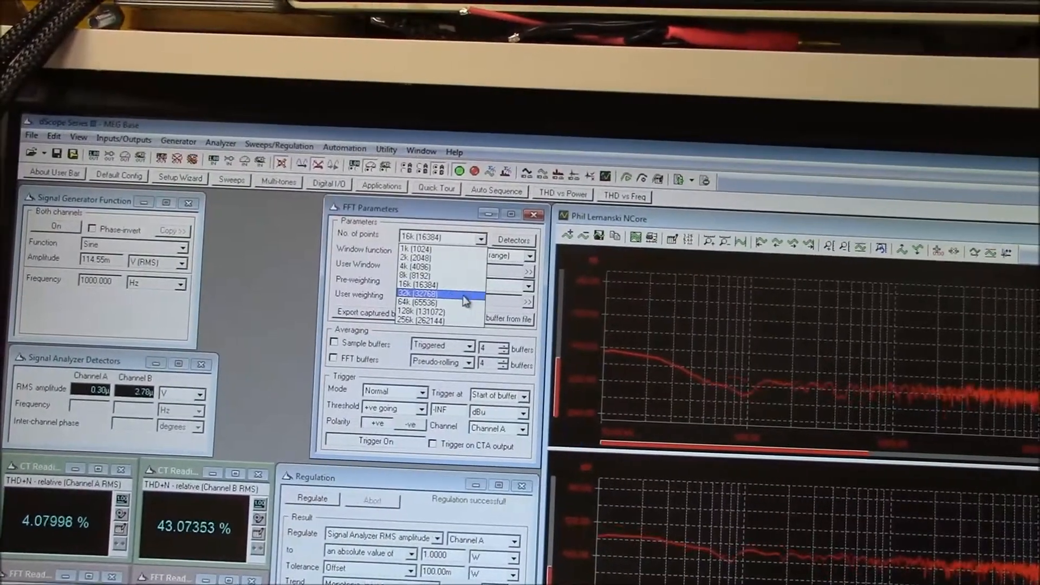
Step: Select 64k (65536) in the FFT No. of points dropdown
{"action": "left_click", "coordinate": [419, 303]}
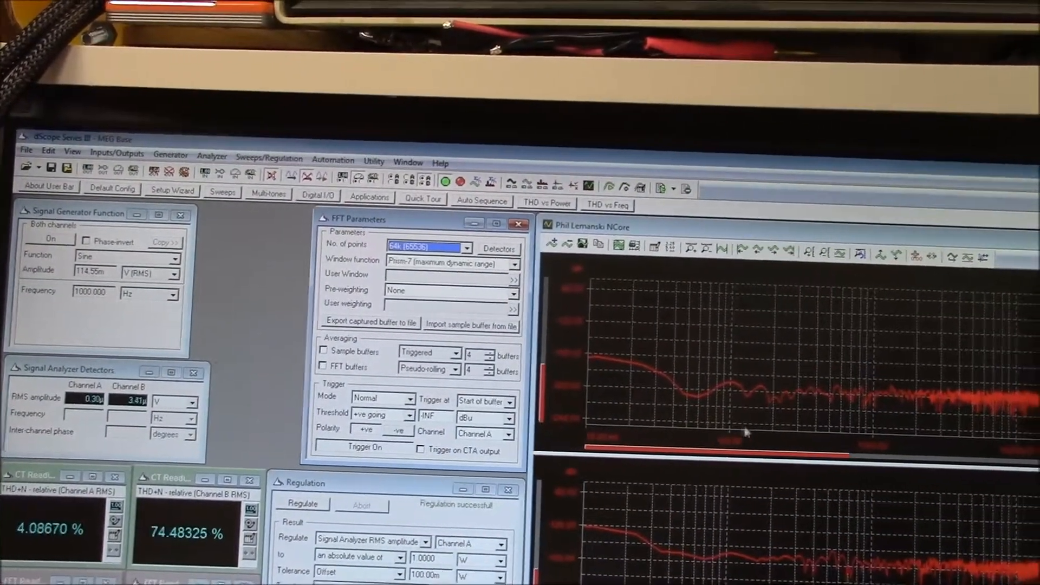